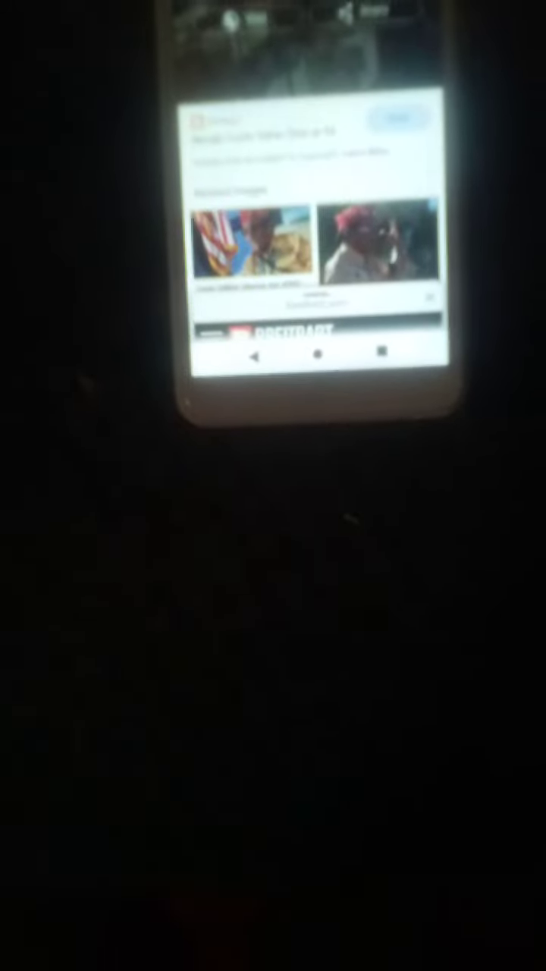
pyautogui.scroll(-3)
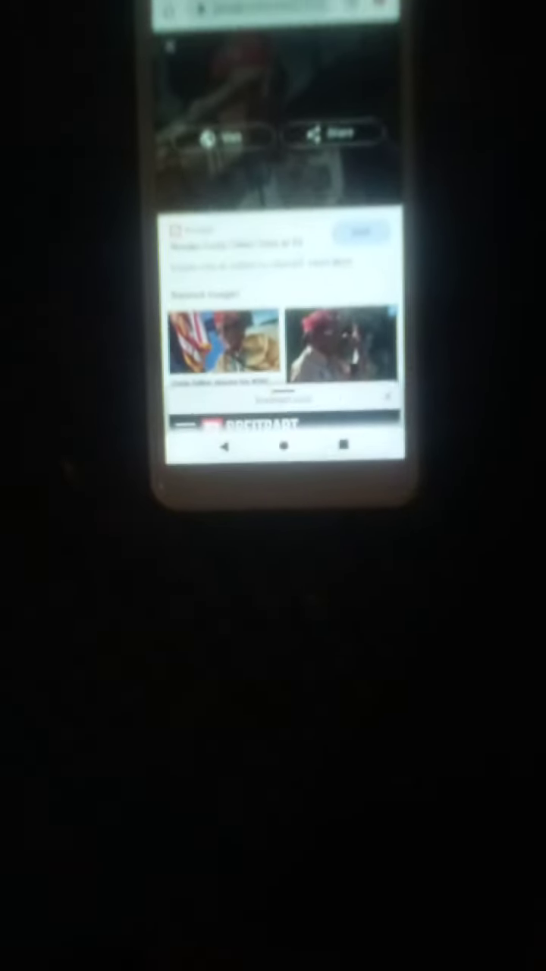